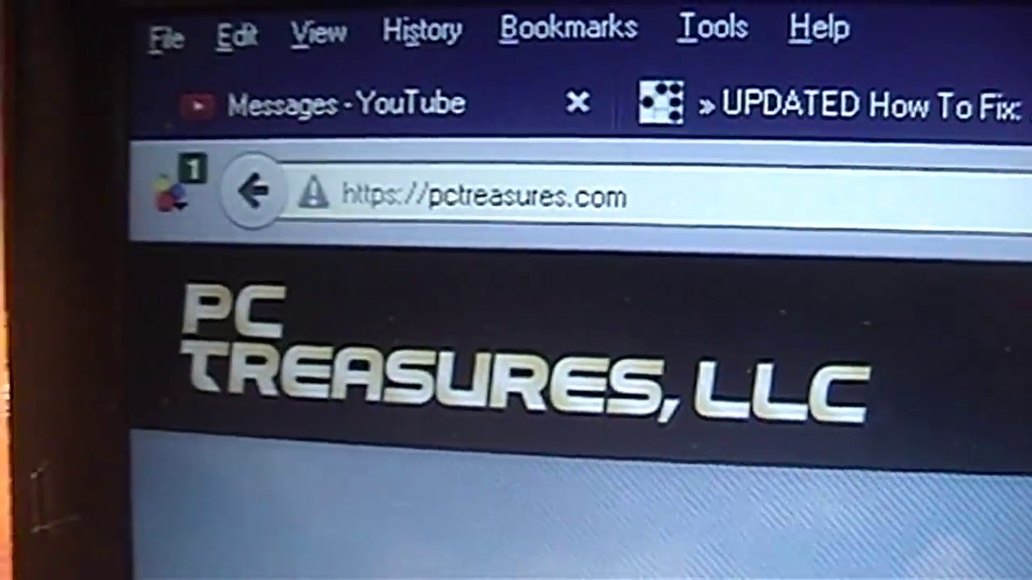
Scroll the PC Treasures homepage through the OEM Bundling, Accessories and Fulfillment sections and back up
scroll(down, 3)
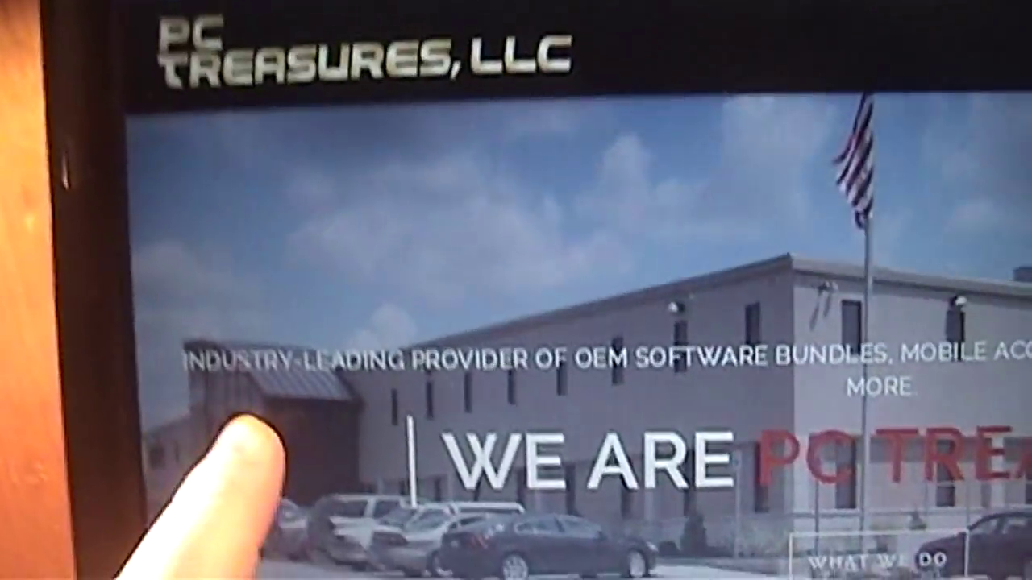
scroll(down, 3)
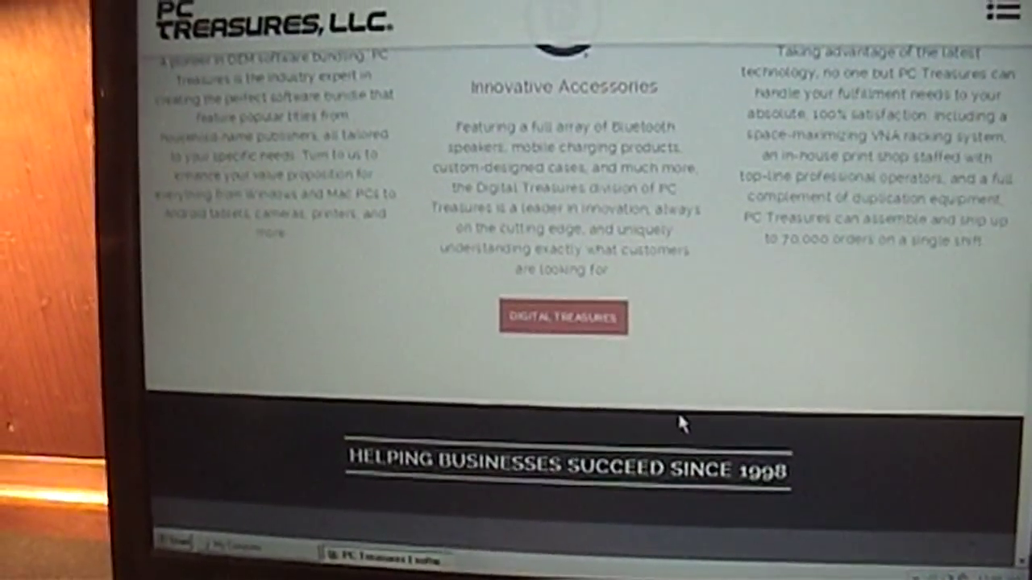
scroll(up, 3)
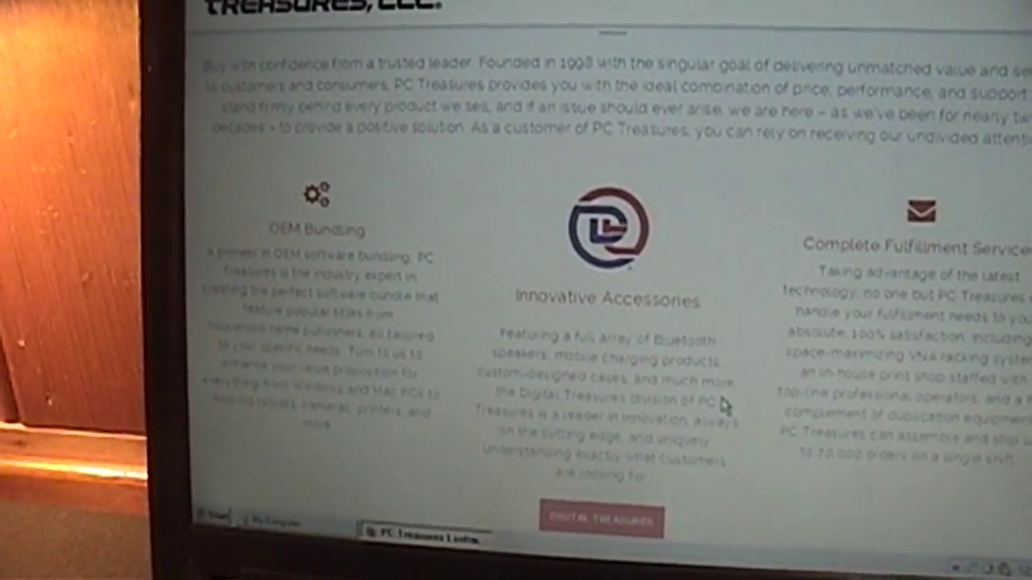
scroll(up, 3)
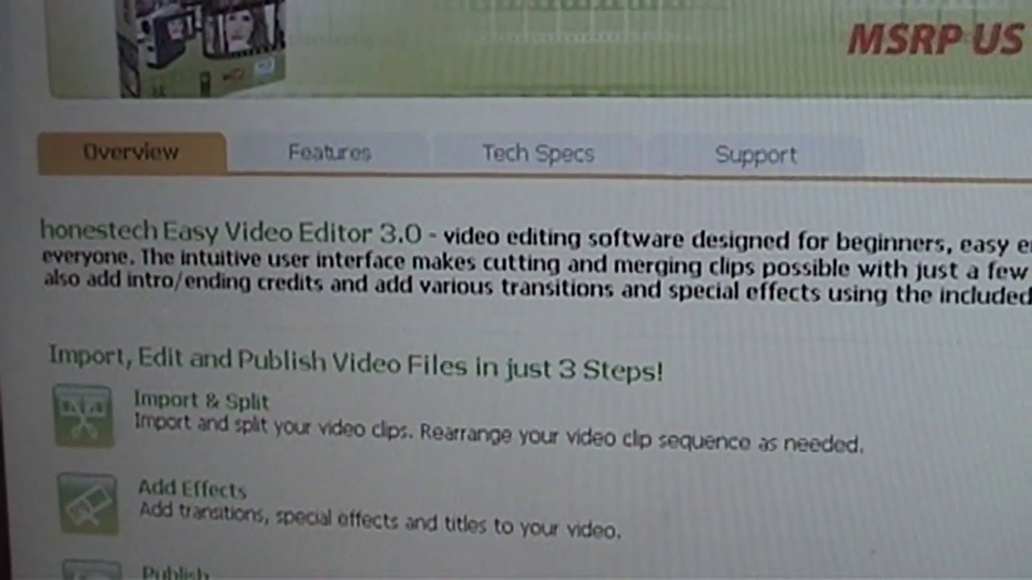
Scroll down the Easy Video Editor 3.0 Overview to read its feature list
scroll(down, 3)
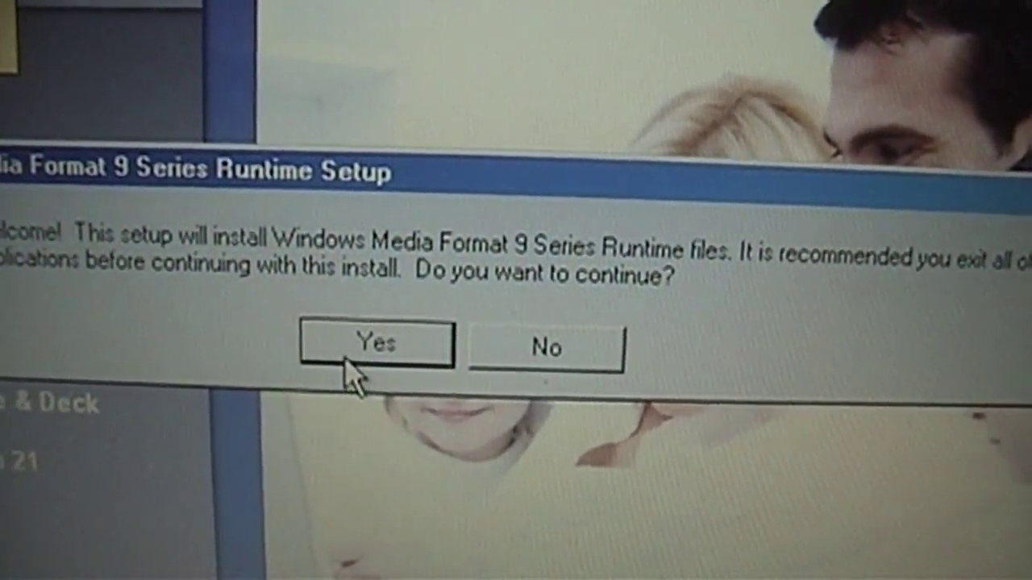
Answer Yes to installing the Windows Media Format 9 Series Runtime files
click(374, 345)
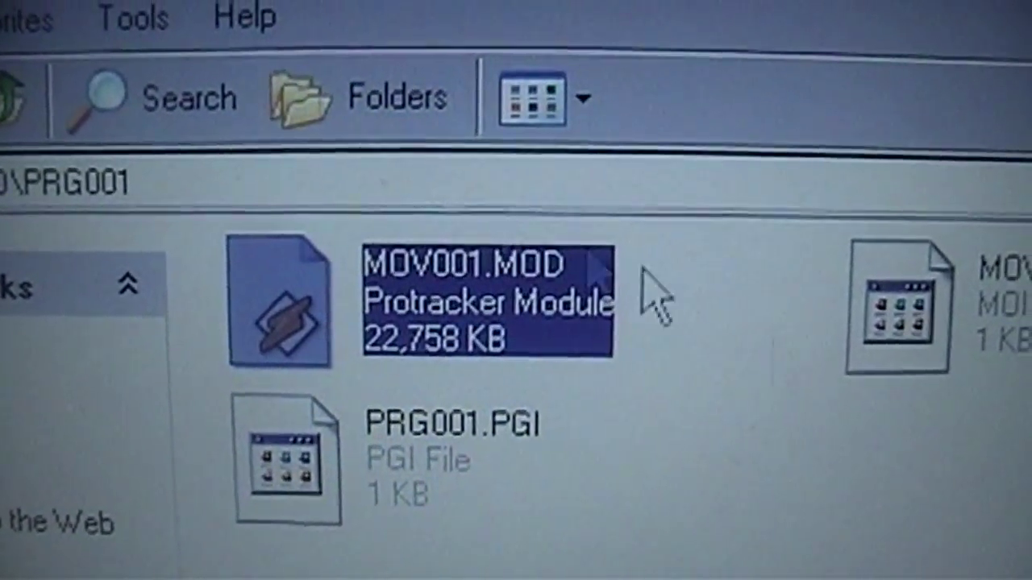
mouse_move(452, 346)
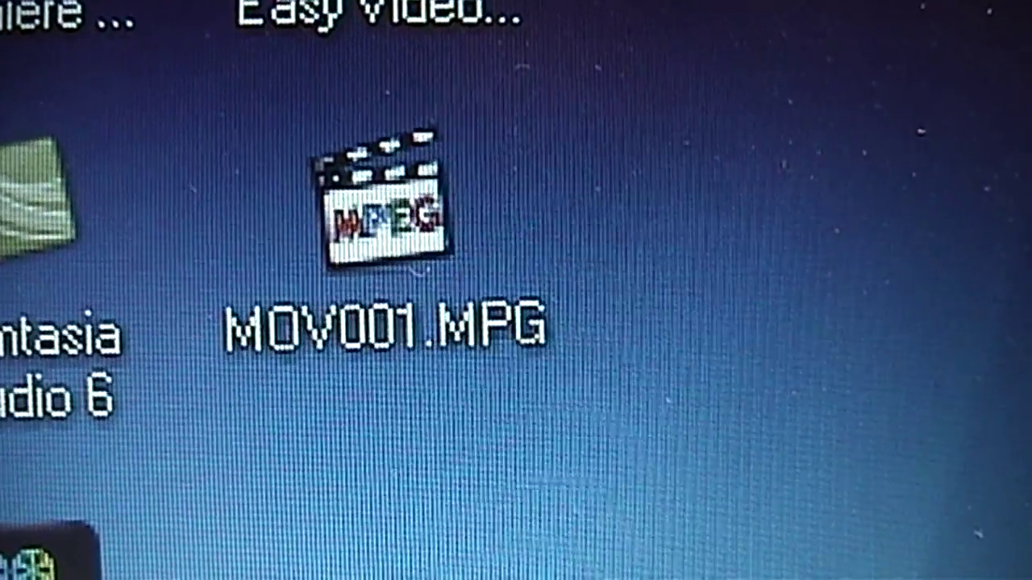
Load MOV001.MPG into the editor, view its Cut/Copy/Paste/Delete options and choose a MENU command
double_click(383, 213)
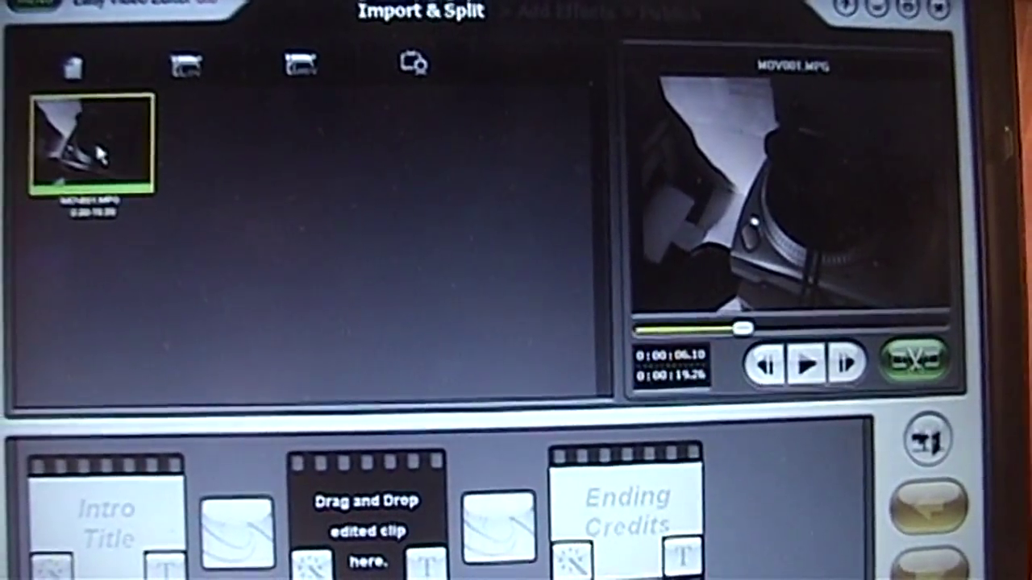
right_click(89, 145)
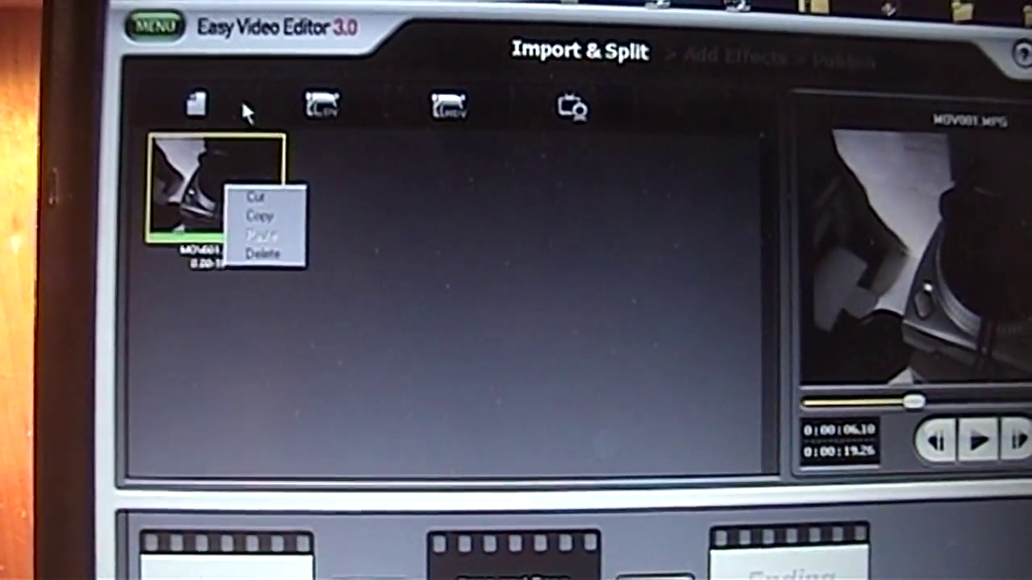
click(153, 26)
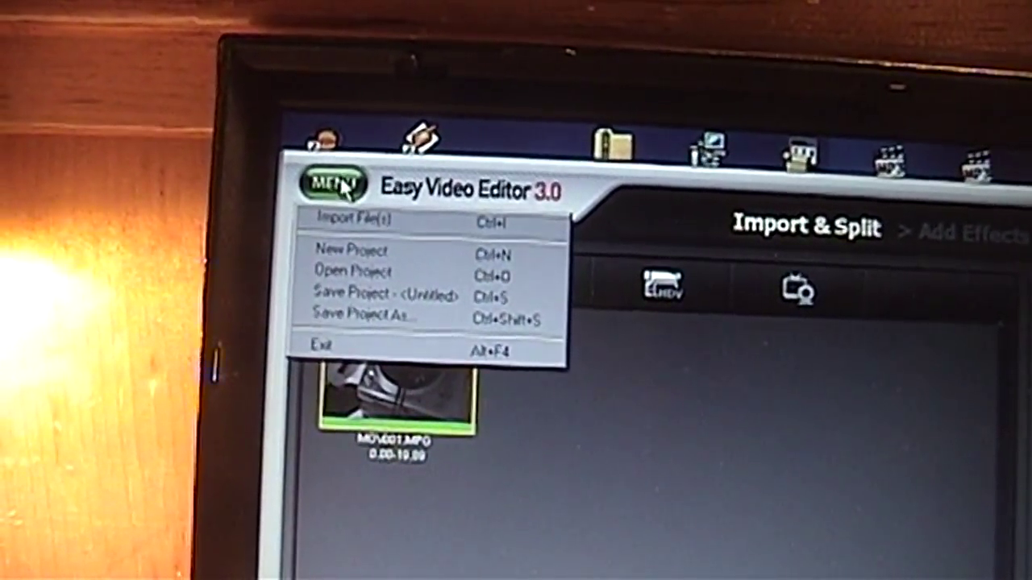
click(348, 251)
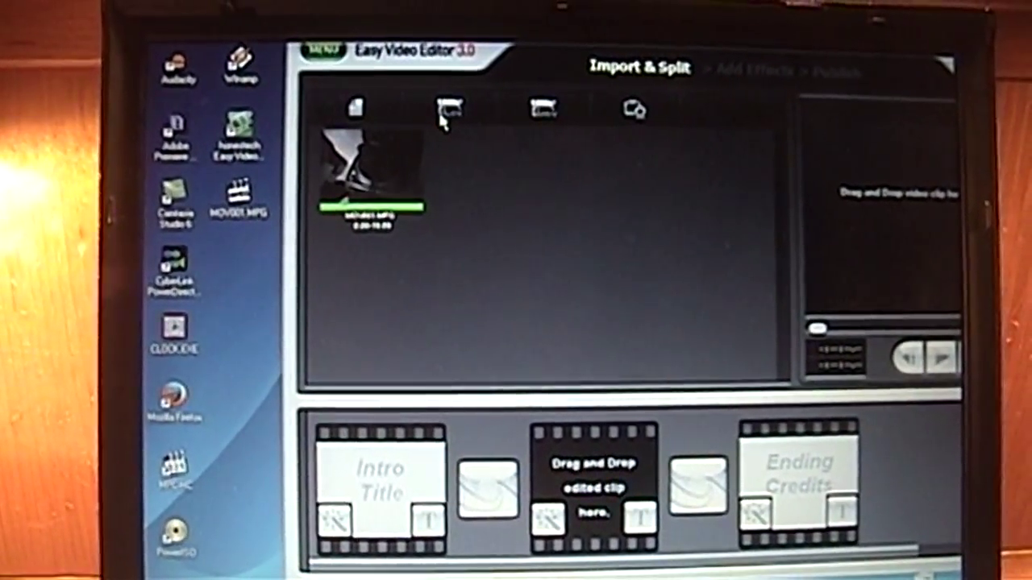
Start importing another video file from the Import & Split toolbar
click(450, 109)
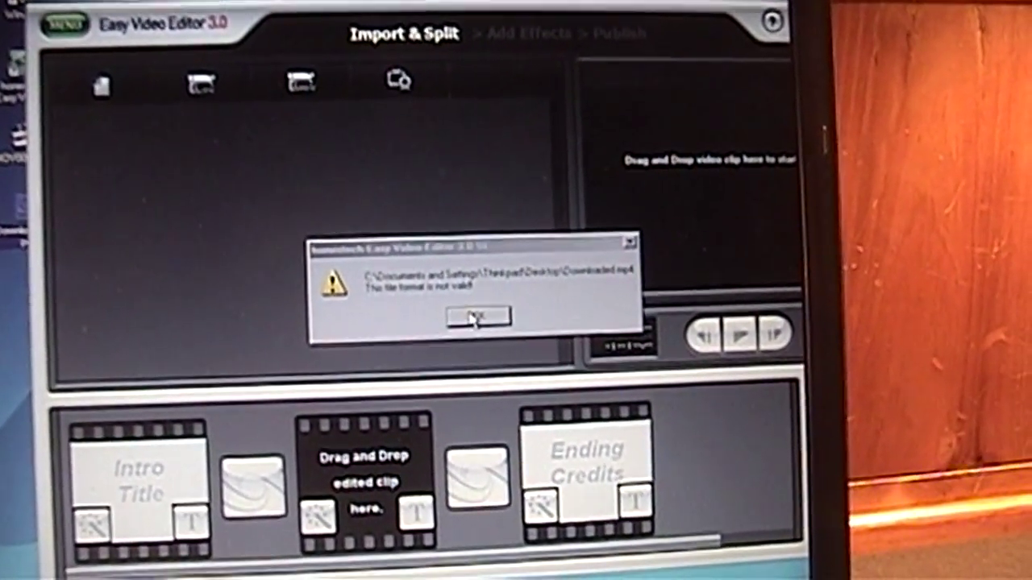
Dismiss the invalid-format warning for Downloaded.mp4 and choose a 4:3 capture aspect ratio
click(477, 316)
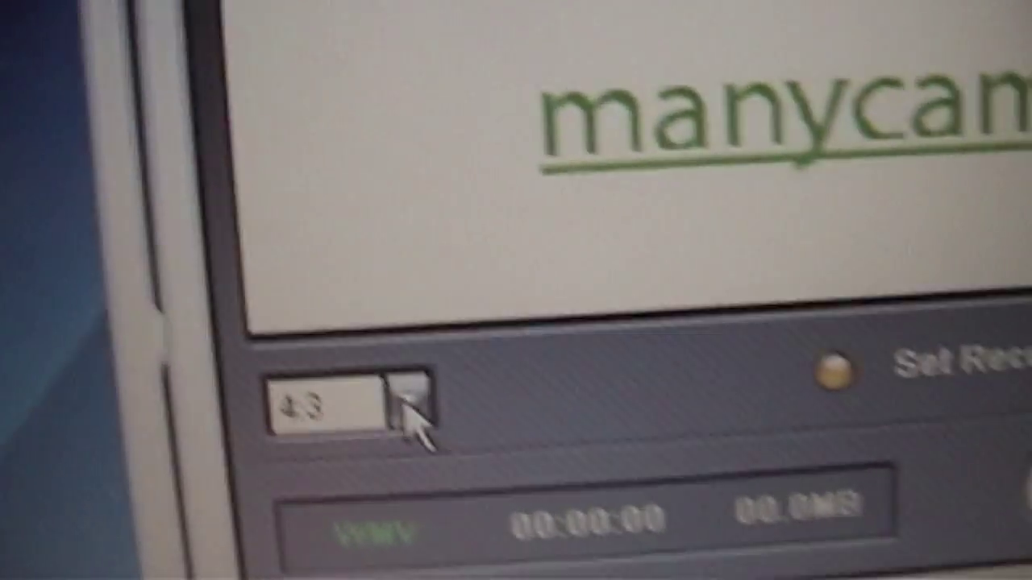
click(411, 406)
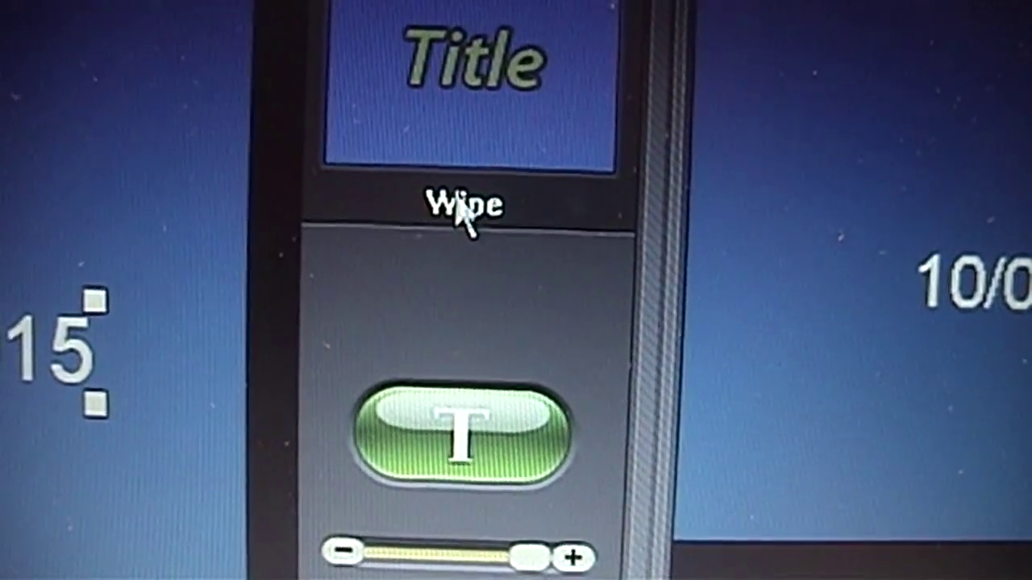
Select the Wipe animation under the title preview
click(460, 435)
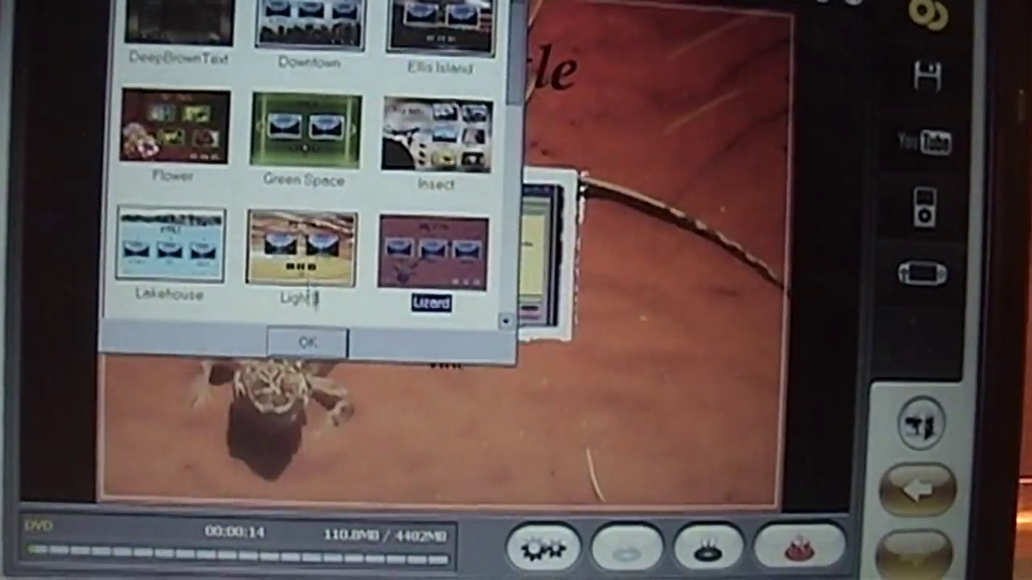
Choose Lizard from the DVD menu theme list
click(307, 342)
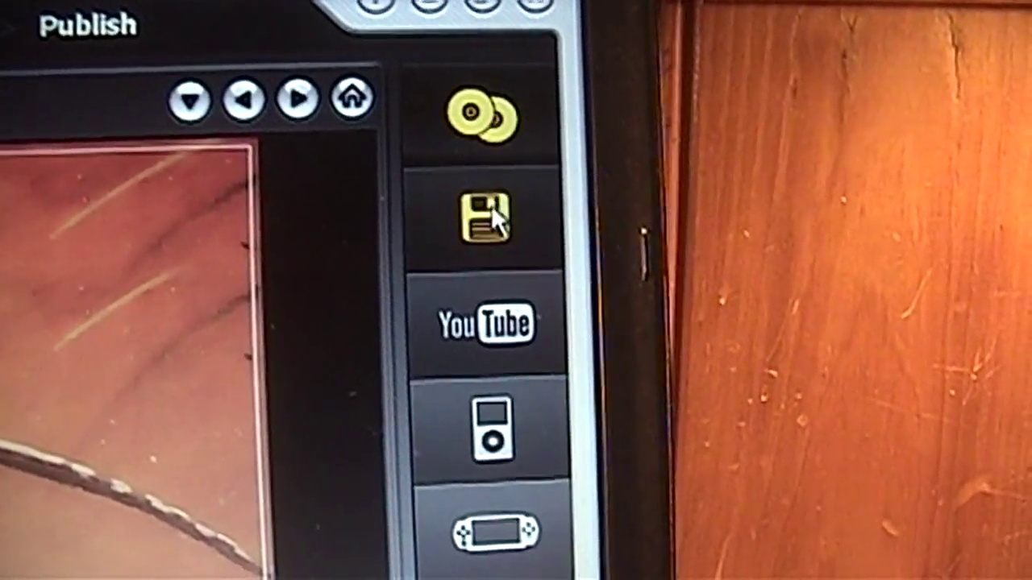
Choose the Video File output option in the Publish sidebar
click(474, 217)
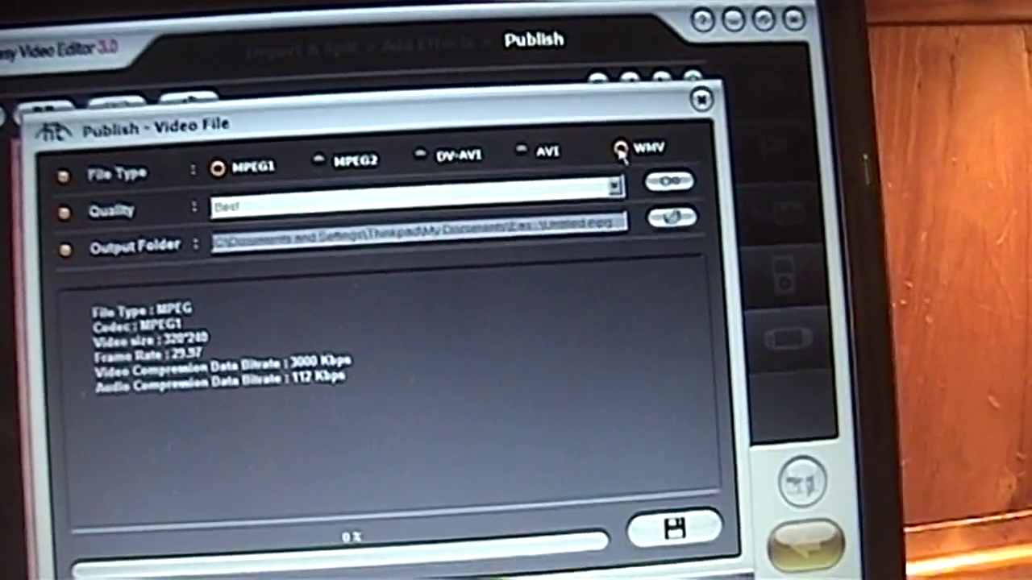
Set the export format to MPEG2 and begin naming the output file in the Save As dialog
click(529, 239)
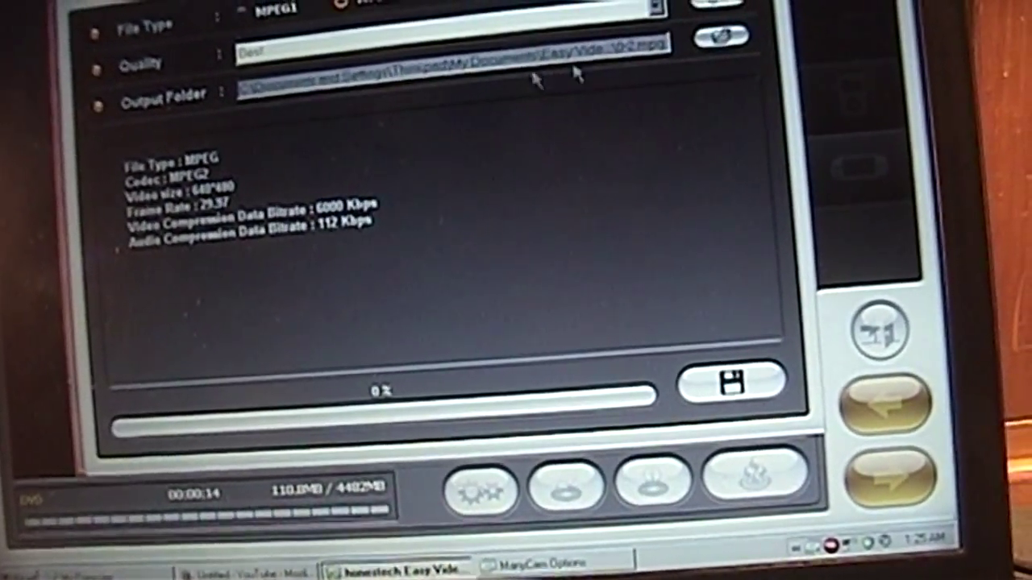
click(731, 384)
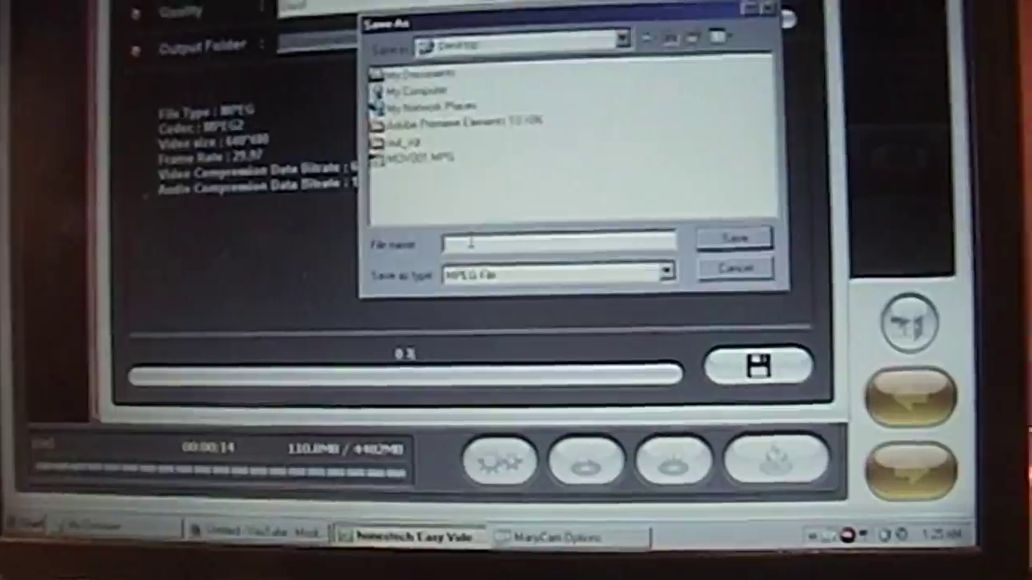
click(731, 236)
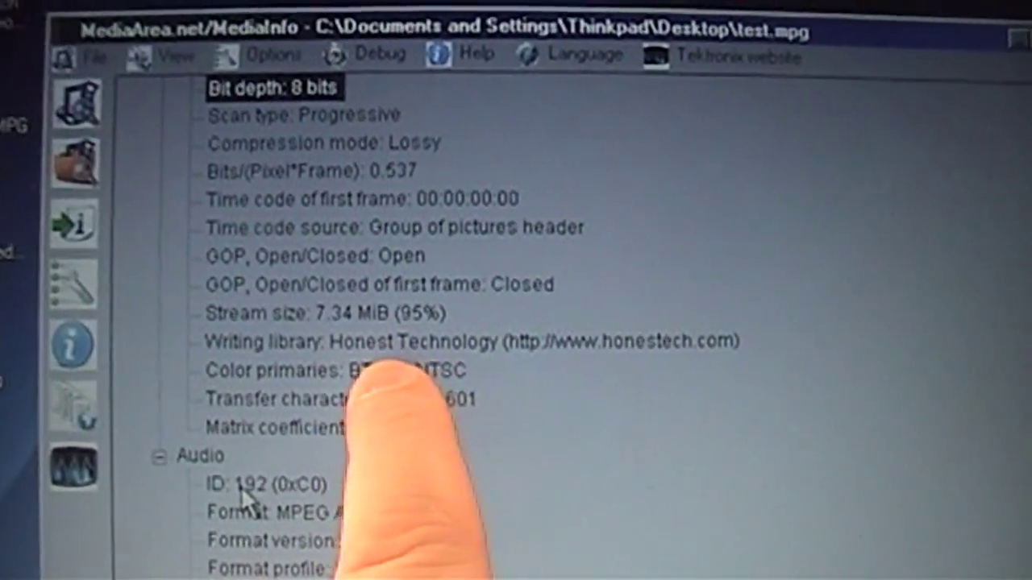
Scroll MediaInfo's tree view from the MPEG video settings down to the audio stream of test.mpg
scroll(up, 3)
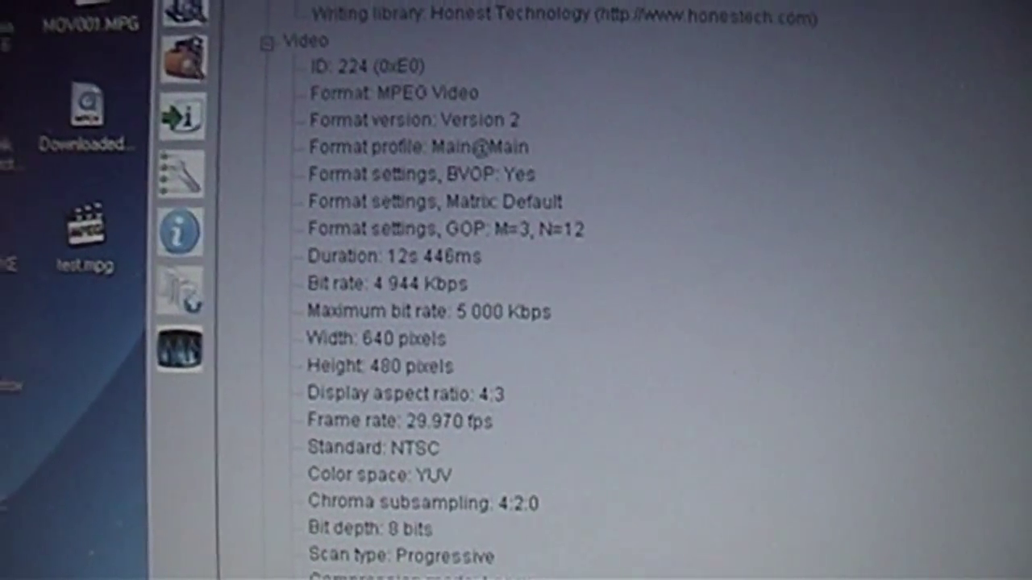
scroll(down, 3)
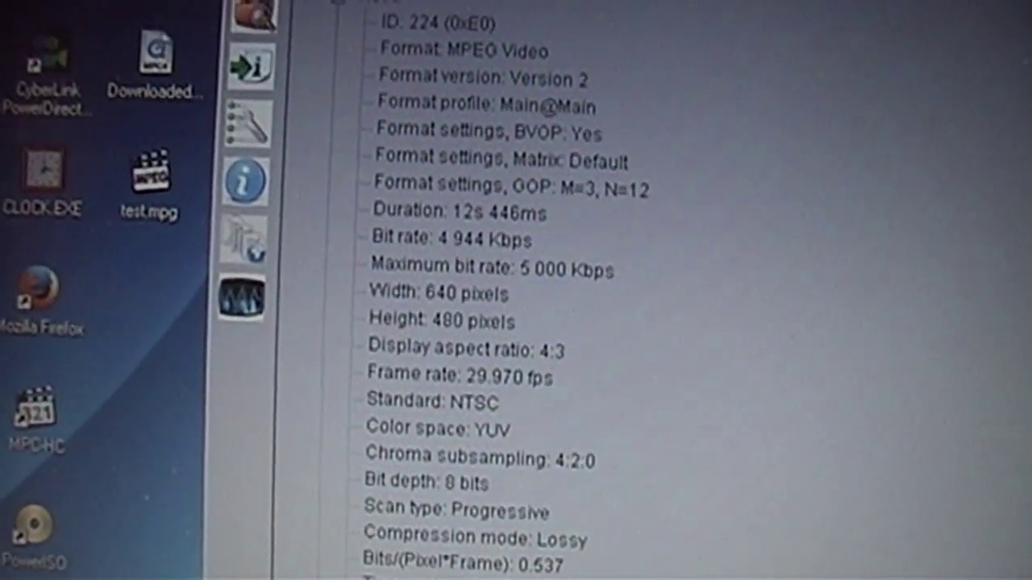
scroll(down, 3)
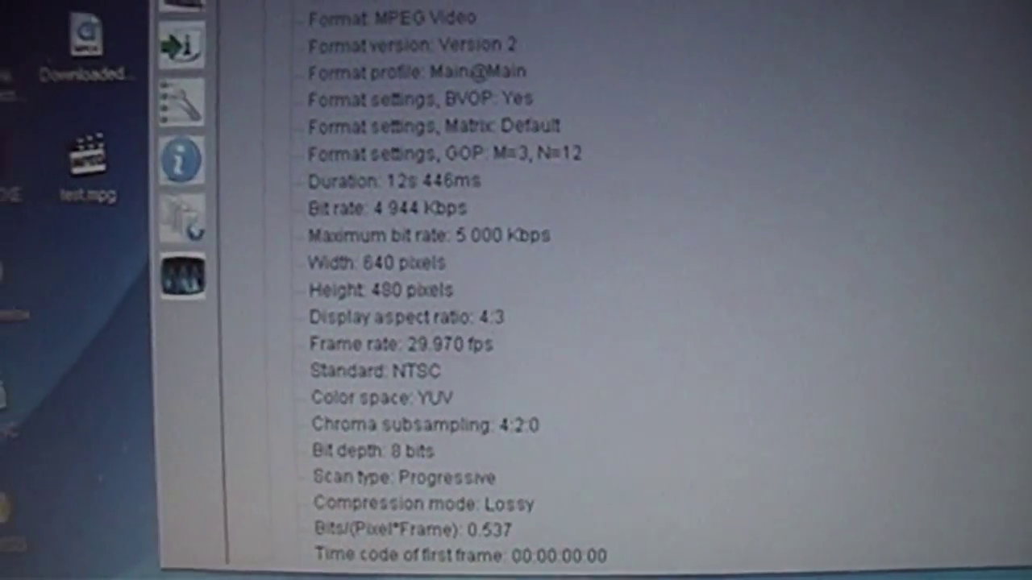
scroll(down, 3)
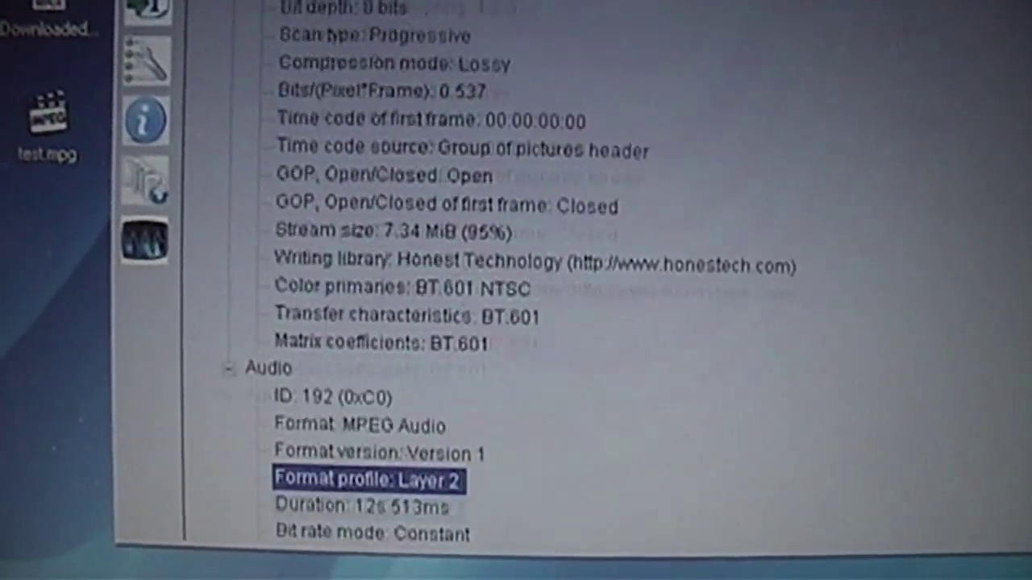
scroll(up, 3)
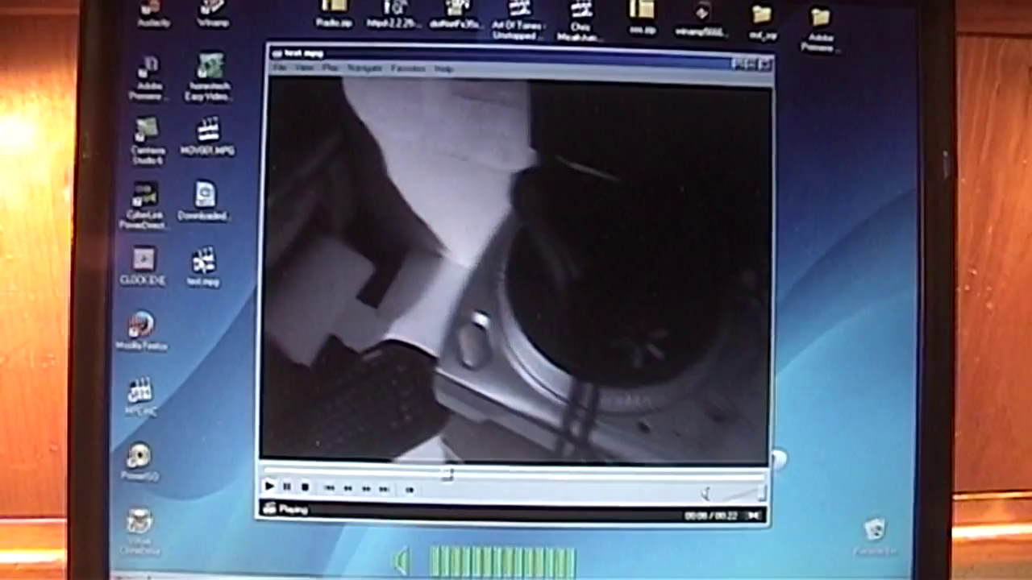
click(282, 490)
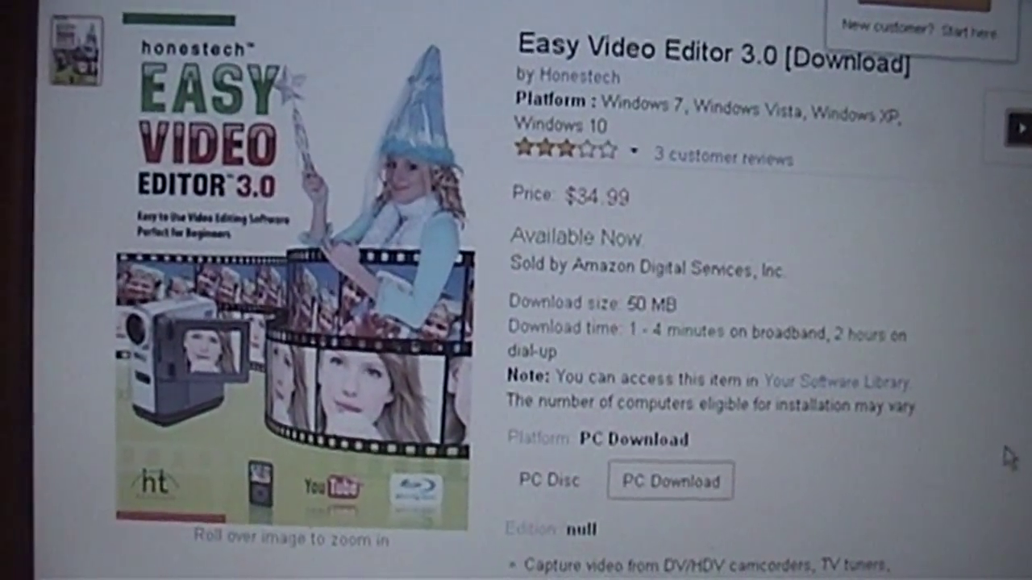
Scroll the Amazon listing down to the Most Helpful Customer Reviews, including the one-star review
scroll(down, 3)
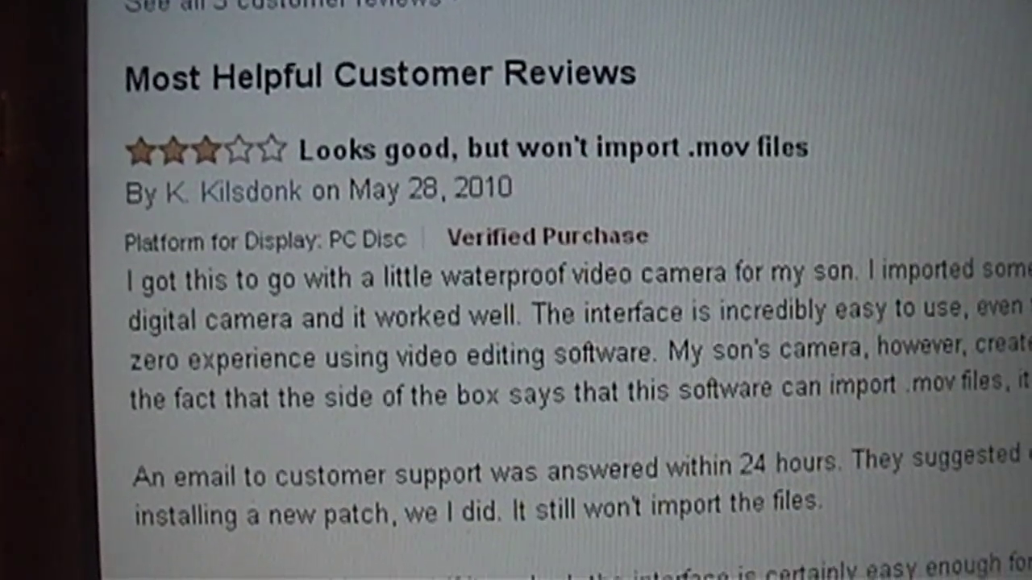
scroll(down, 3)
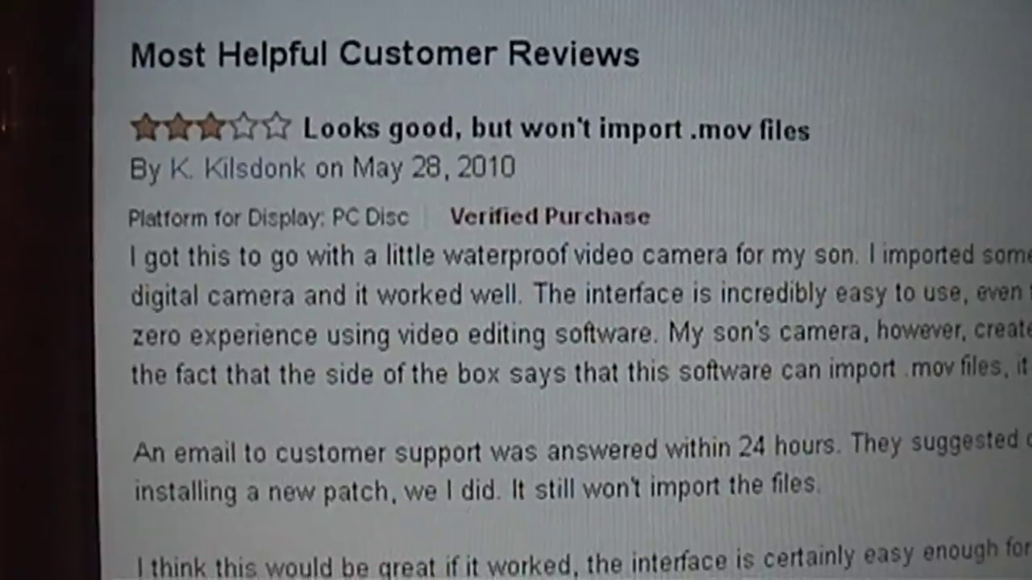
scroll(down, 3)
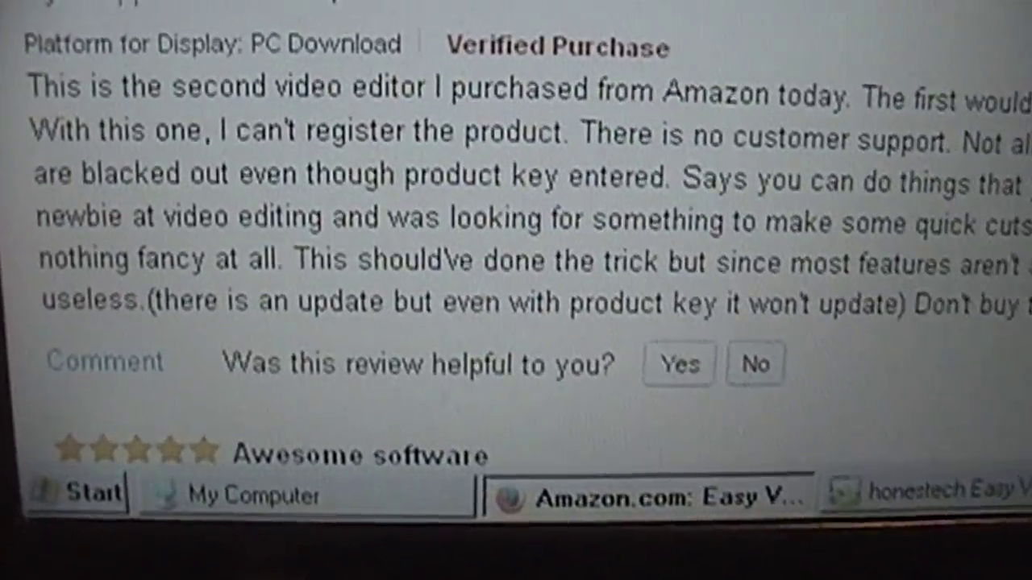
scroll(up, 3)
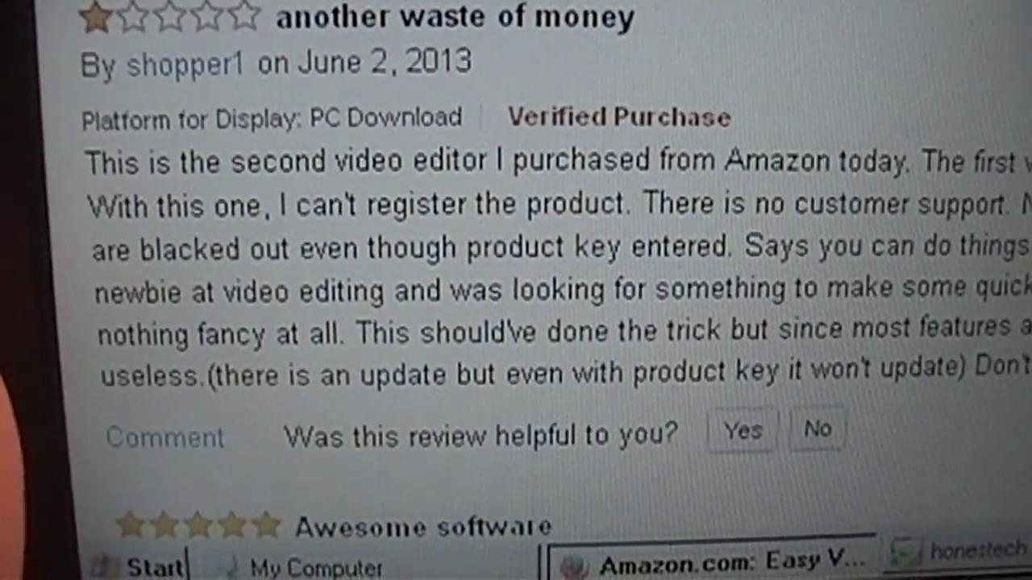